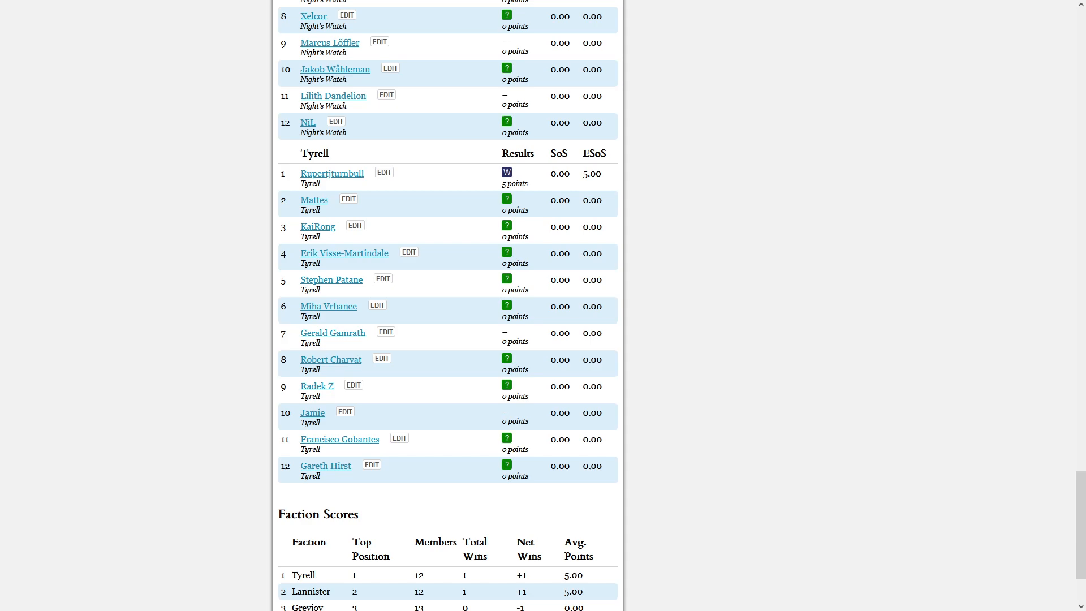
pyautogui.moveTo(535, 450)
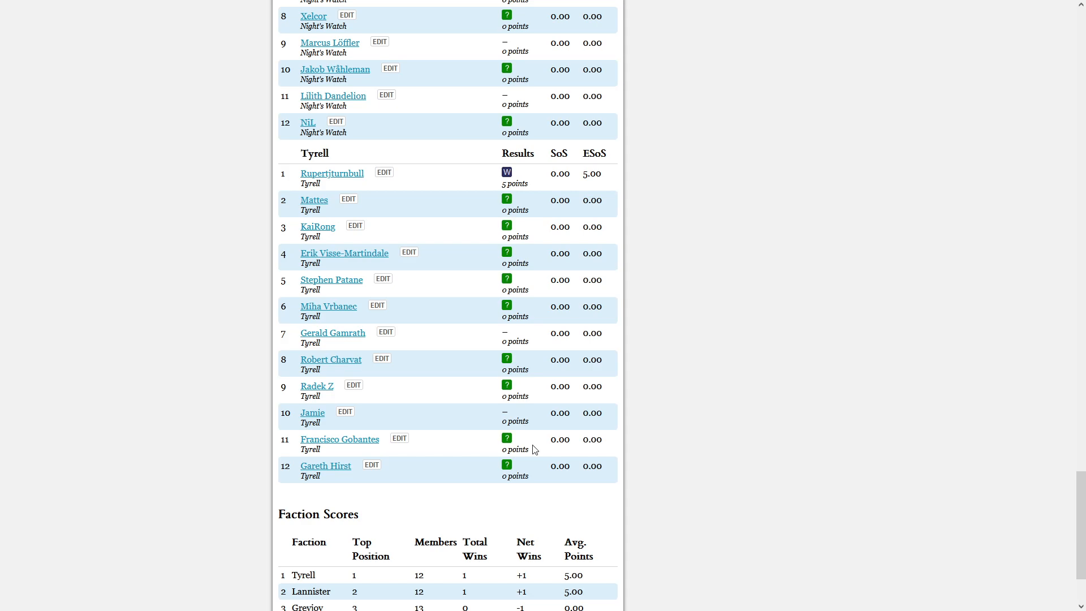
pyautogui.moveTo(548, 386)
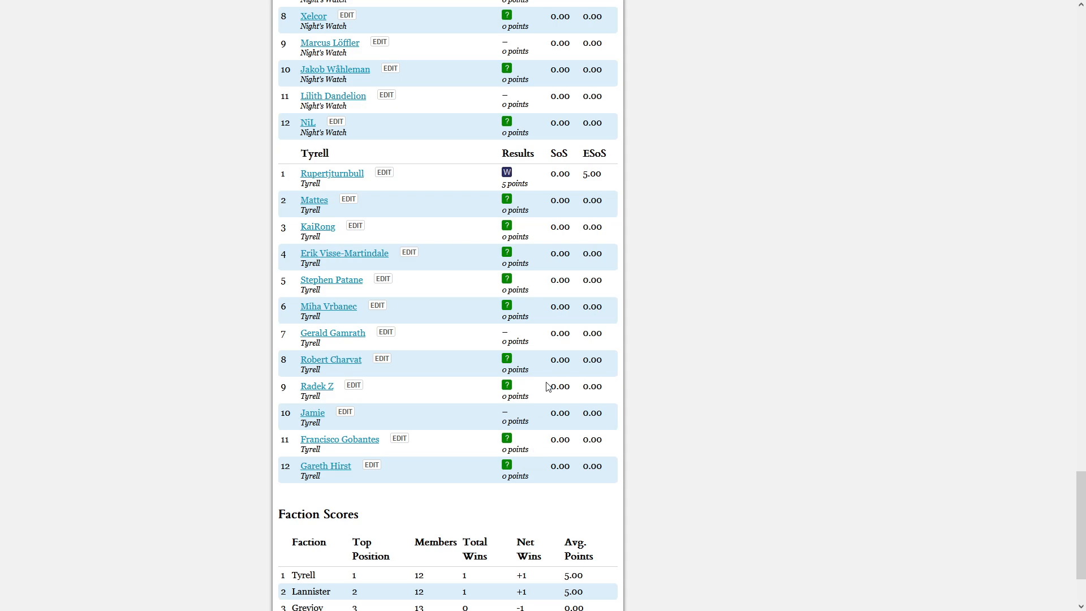
pyautogui.moveTo(507, 172)
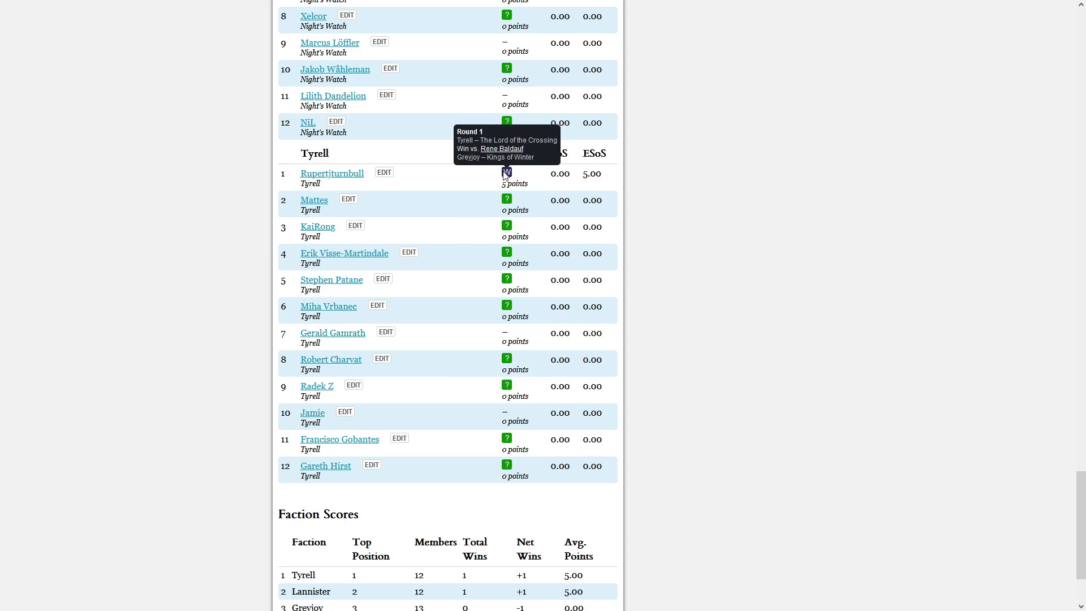
pyautogui.moveTo(741, 204)
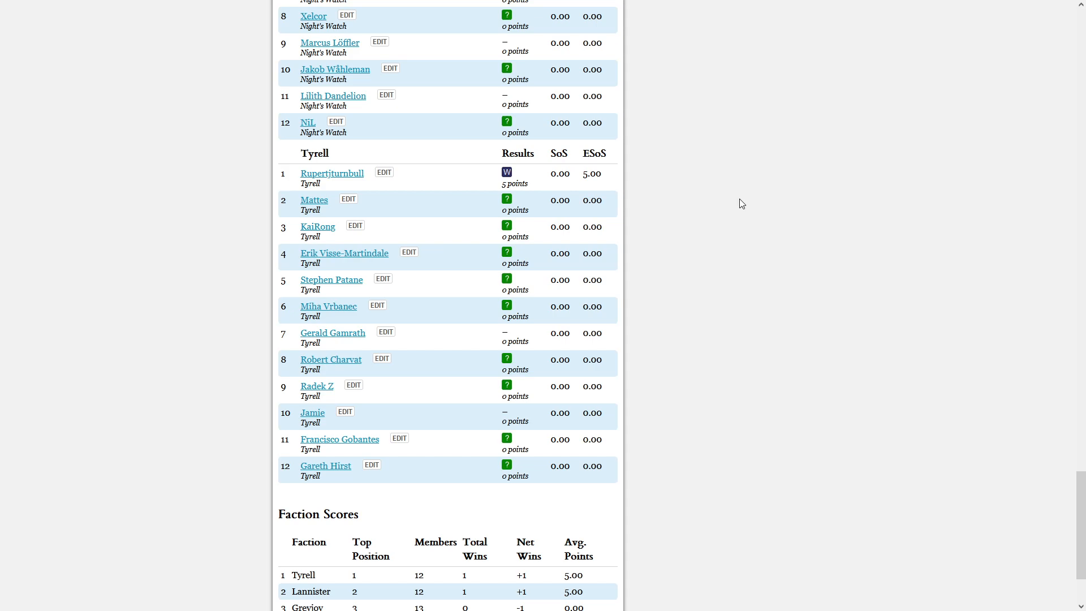
pyautogui.moveTo(507, 254)
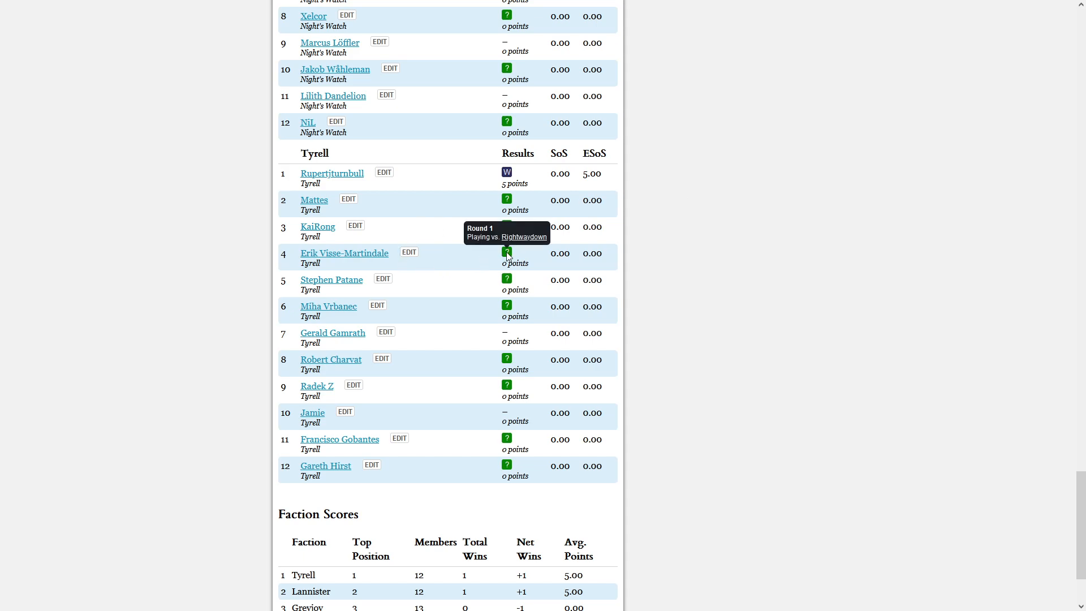
pyautogui.moveTo(510, 260)
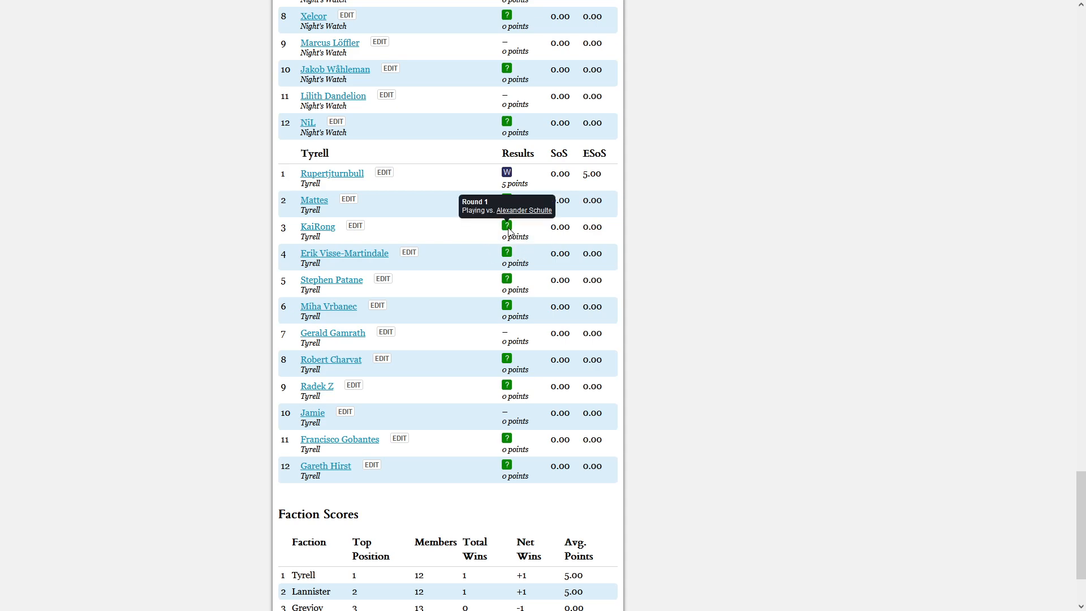
pyautogui.moveTo(936, 325)
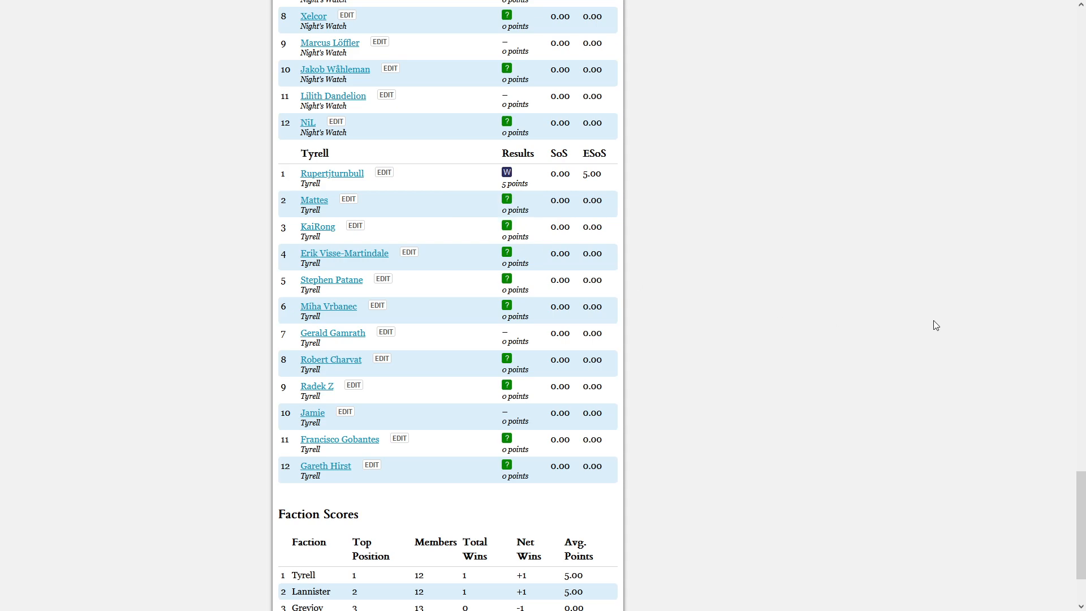
pyautogui.moveTo(348, 287)
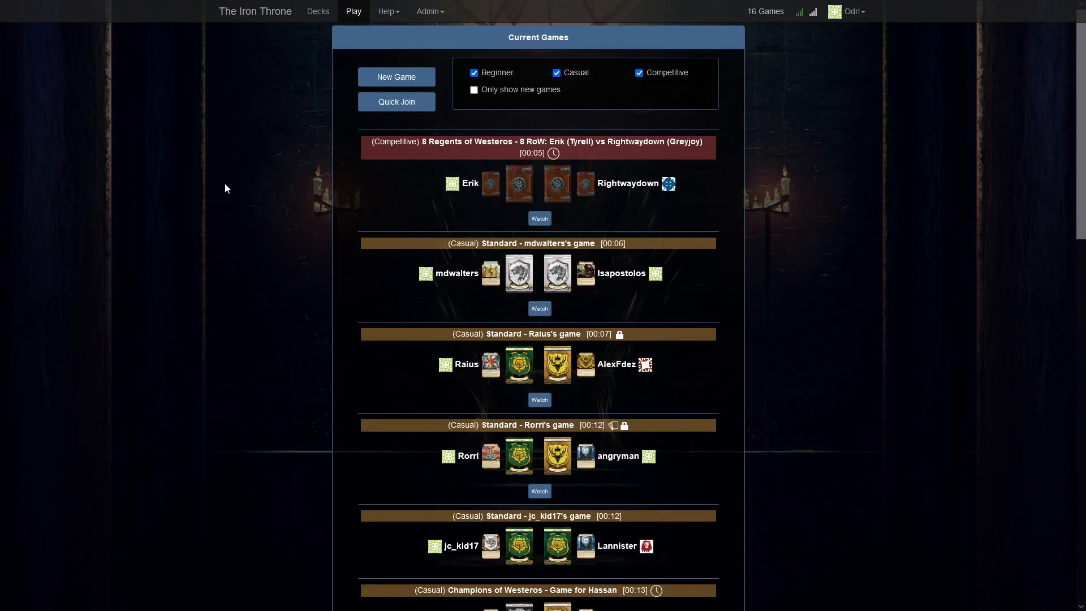
pyautogui.moveTo(540, 222)
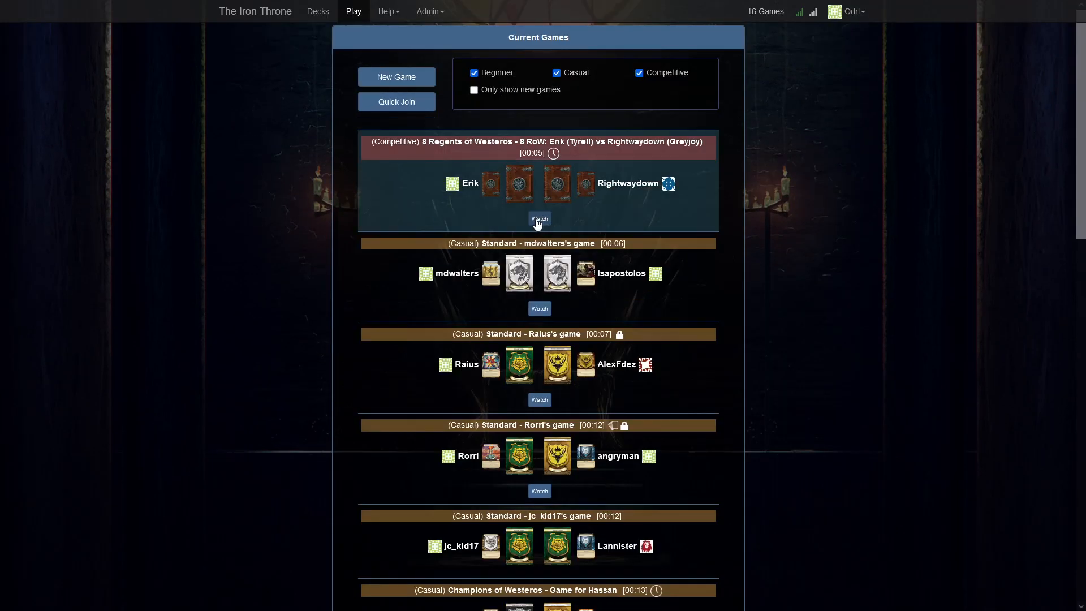
pyautogui.click(538, 218)
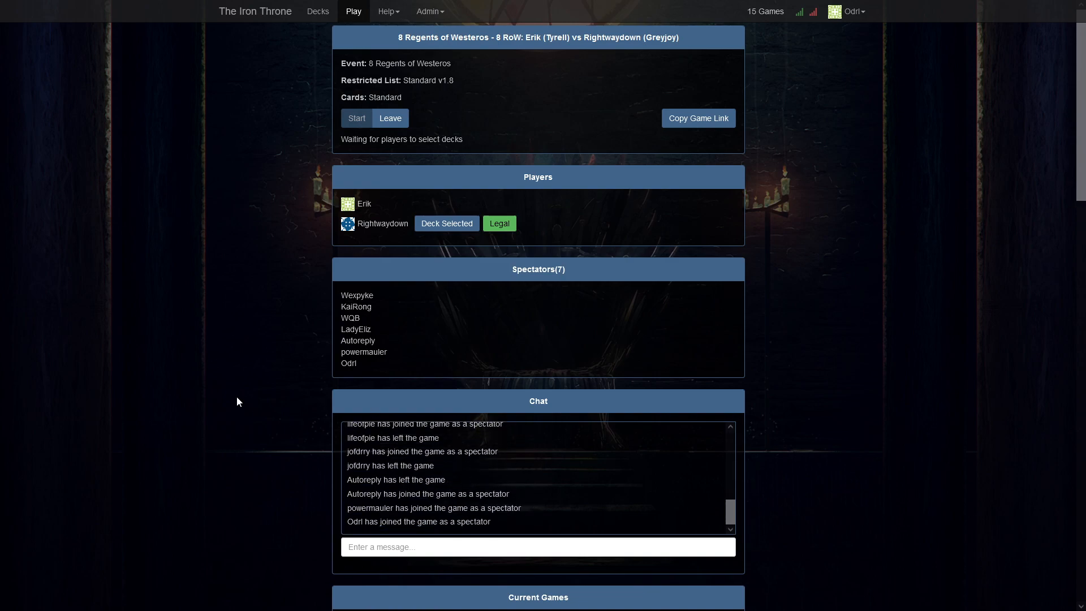
pyautogui.moveTo(233, 398)
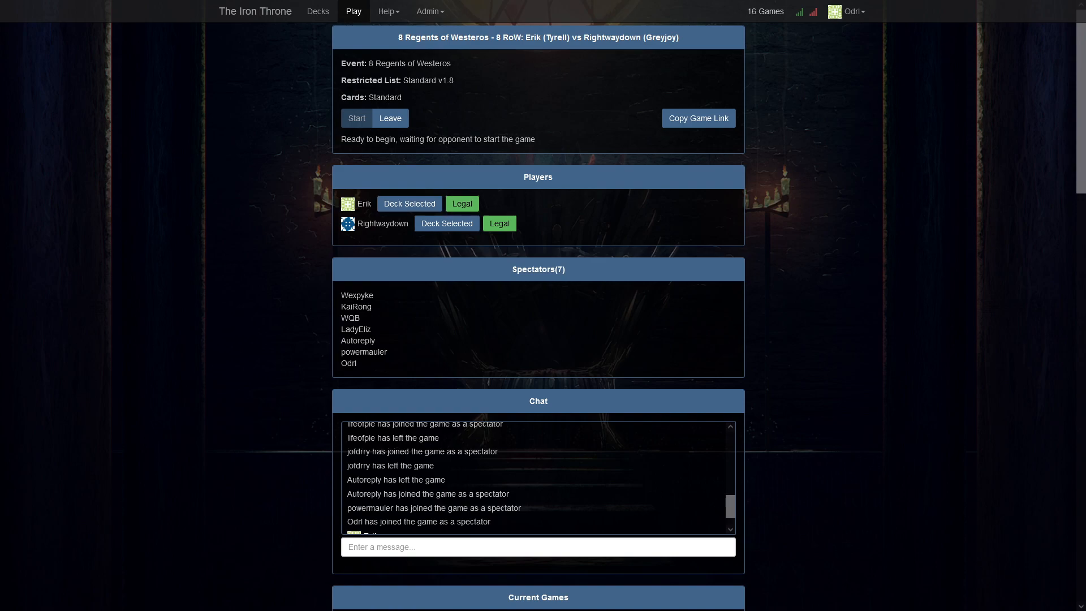
pyautogui.moveTo(740, 346)
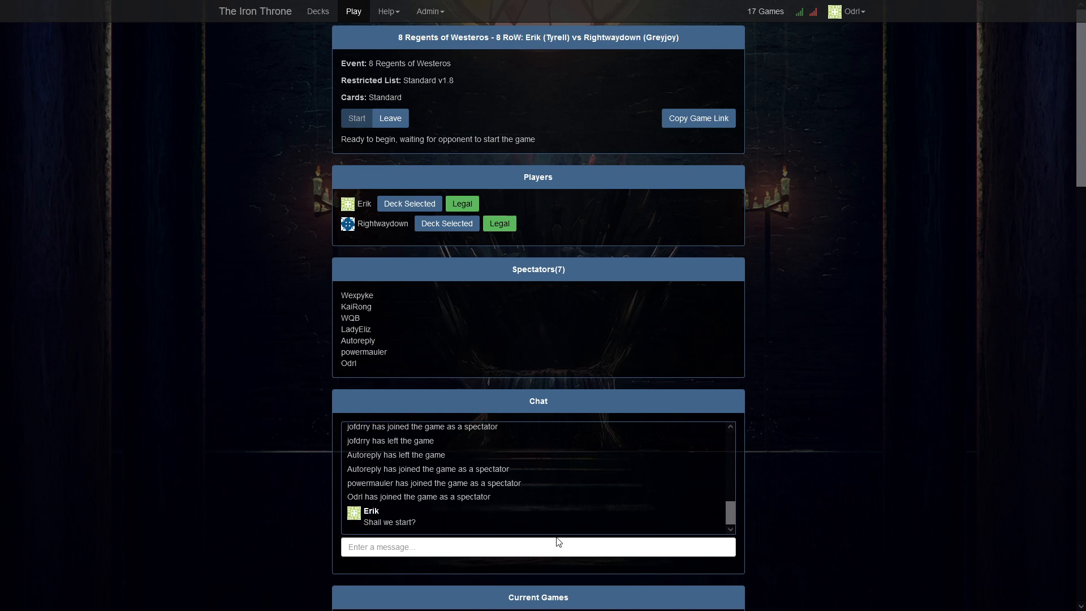
# Send 'go :)' in the lobby chat while both decks become legal
pyautogui.write('go :)')
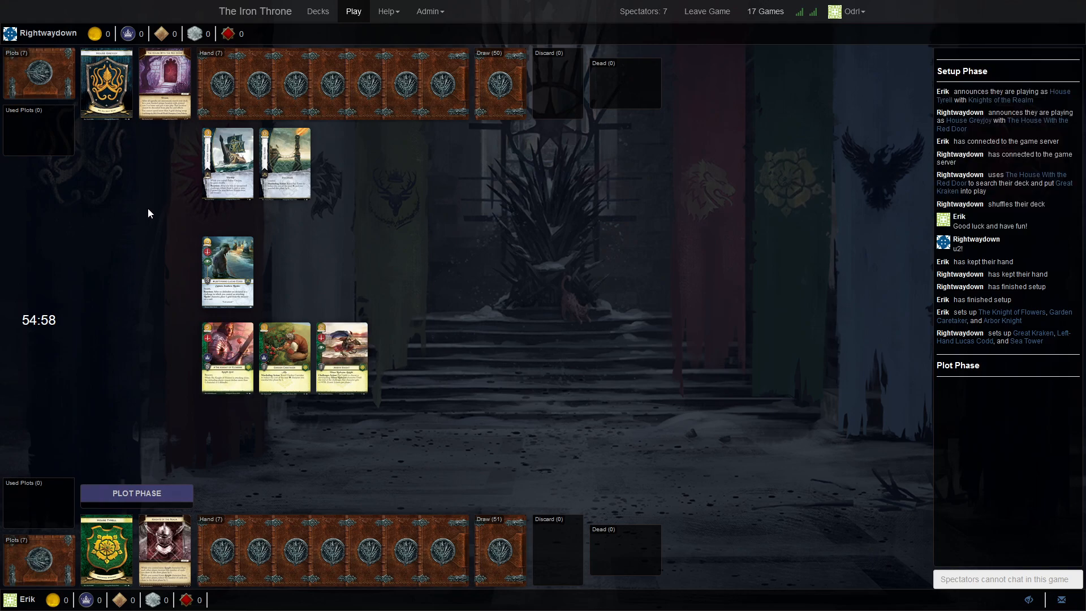
pyautogui.moveTo(170, 549)
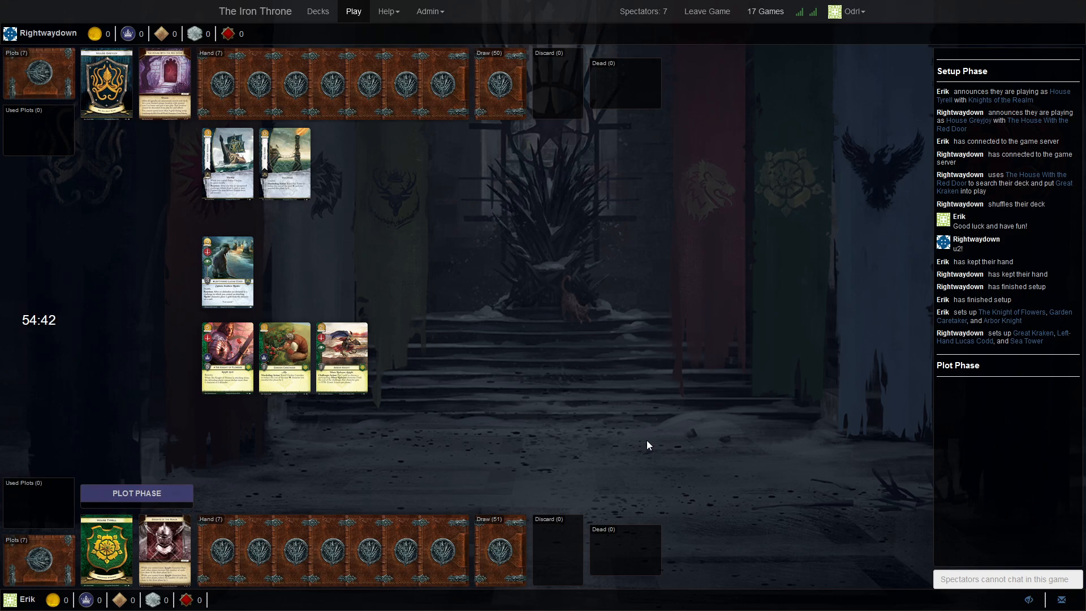
pyautogui.moveTo(95, 352)
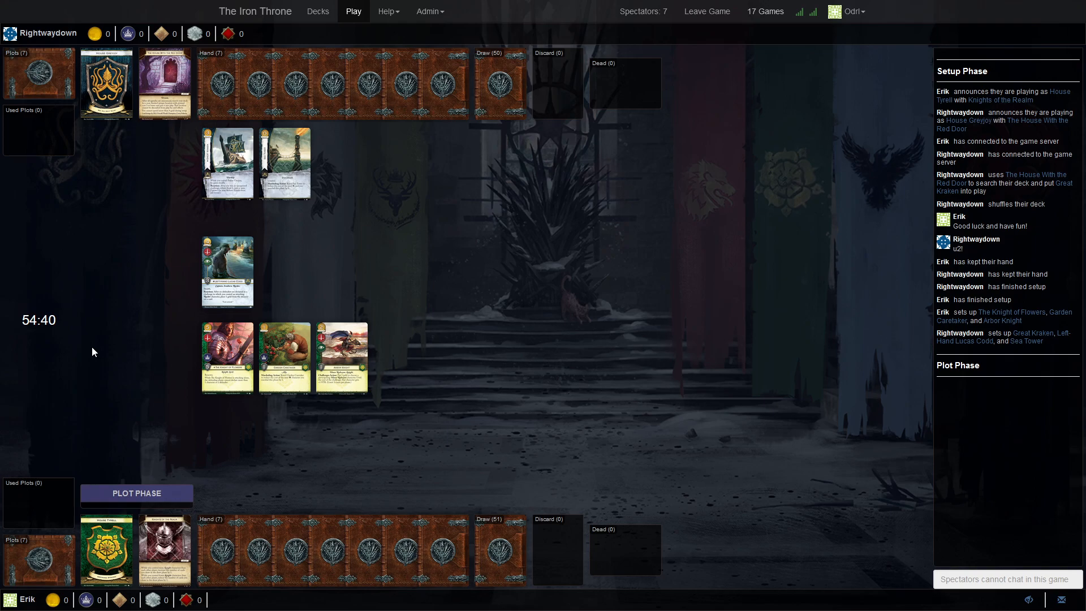
# Select the board area as setup completes and the plot phase begins
pyautogui.click(39, 74)
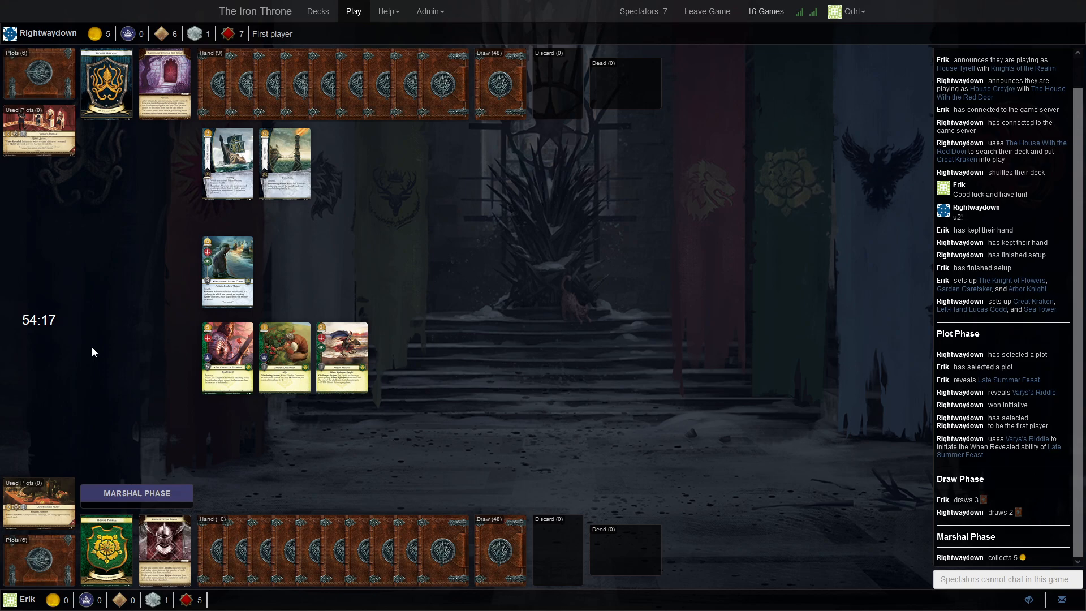
pyautogui.moveTo(45, 348)
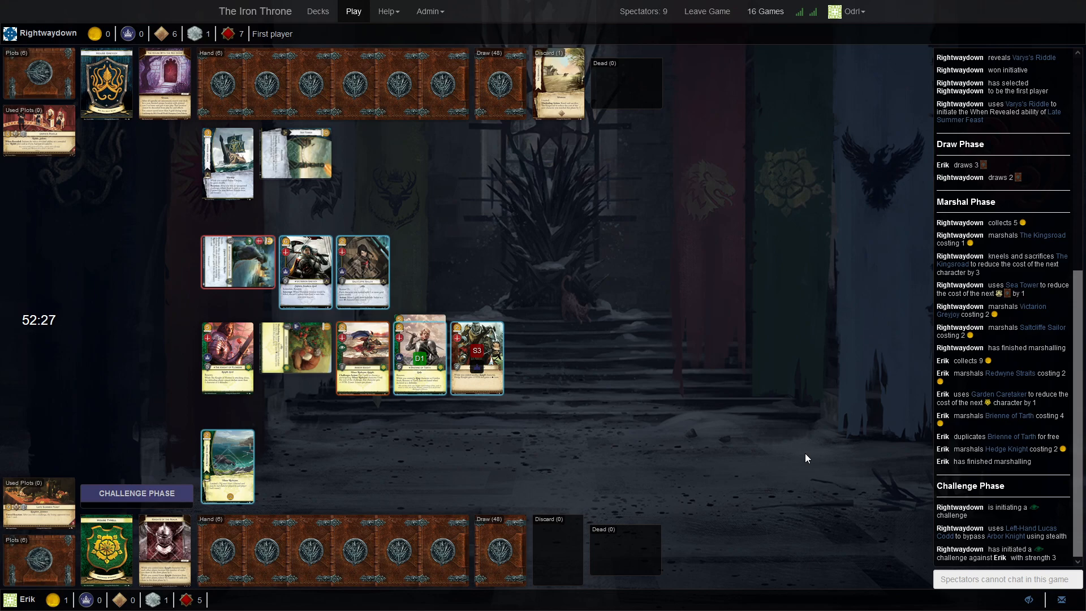
pyautogui.moveTo(509, 395)
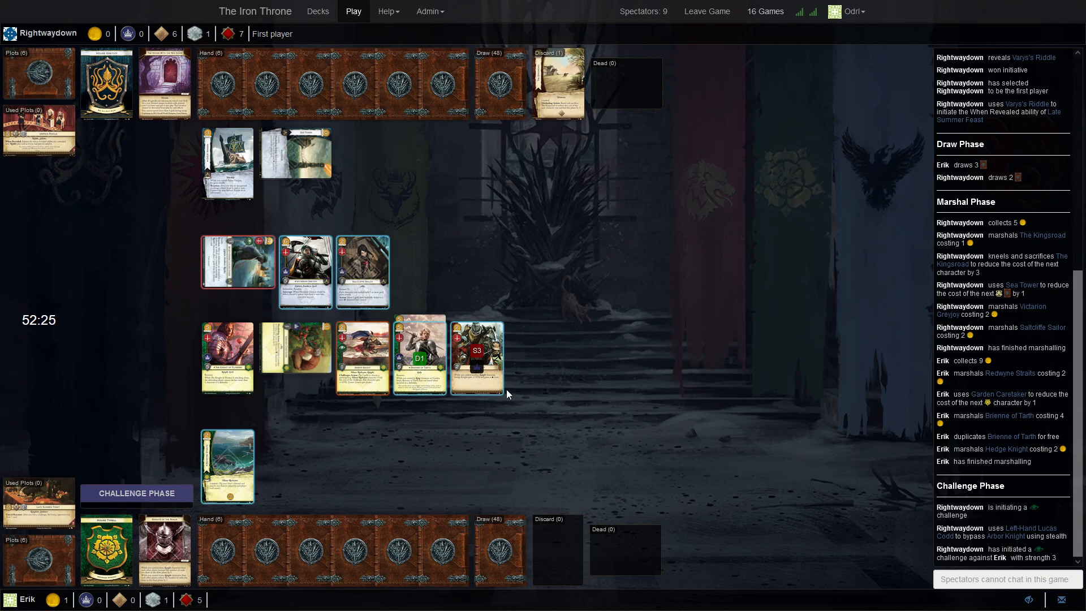
pyautogui.moveTo(317, 280)
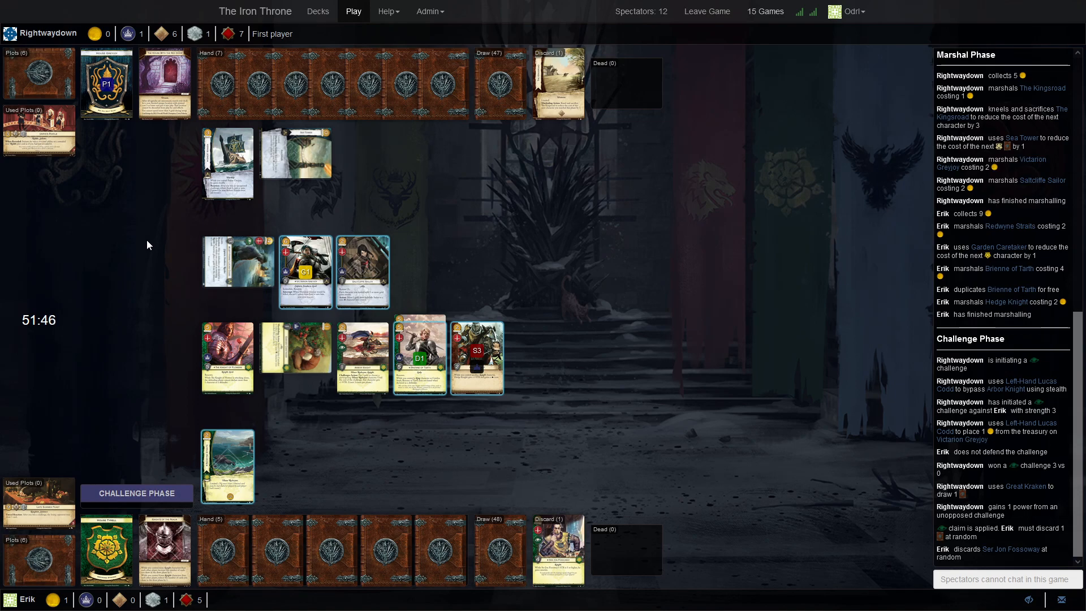
pyautogui.moveTo(231, 269)
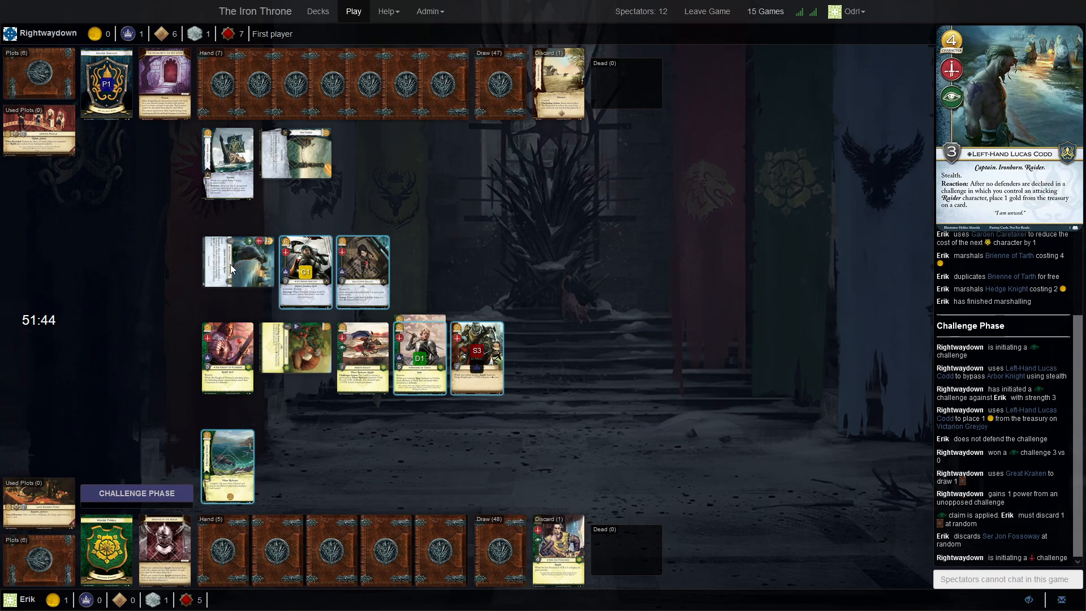
pyautogui.moveTo(333, 283)
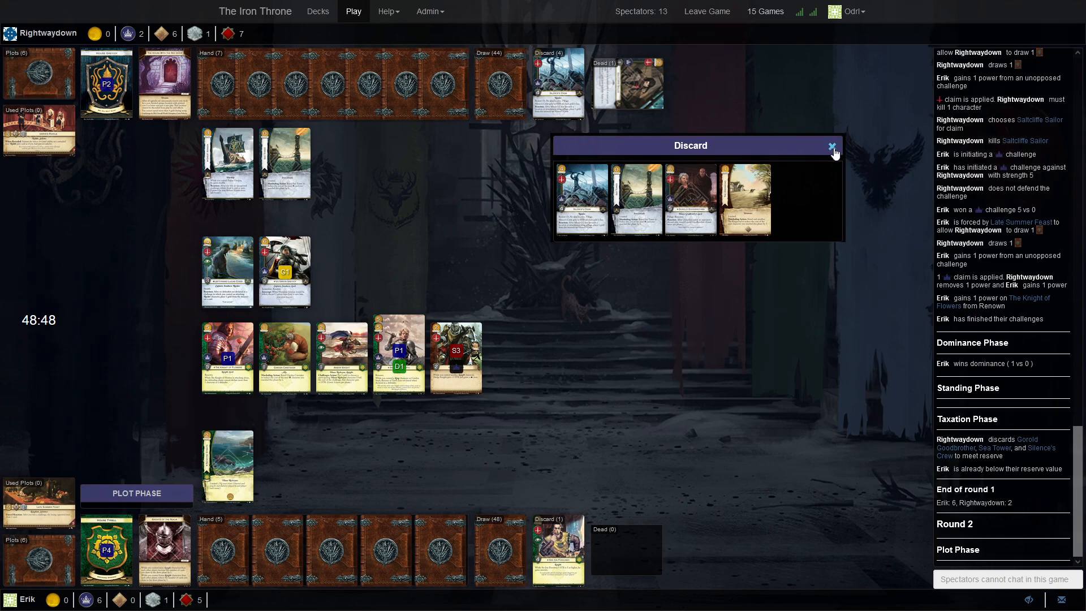
# Close the Greyjoy discard pile popup during round 2 marshalling
pyautogui.click(830, 146)
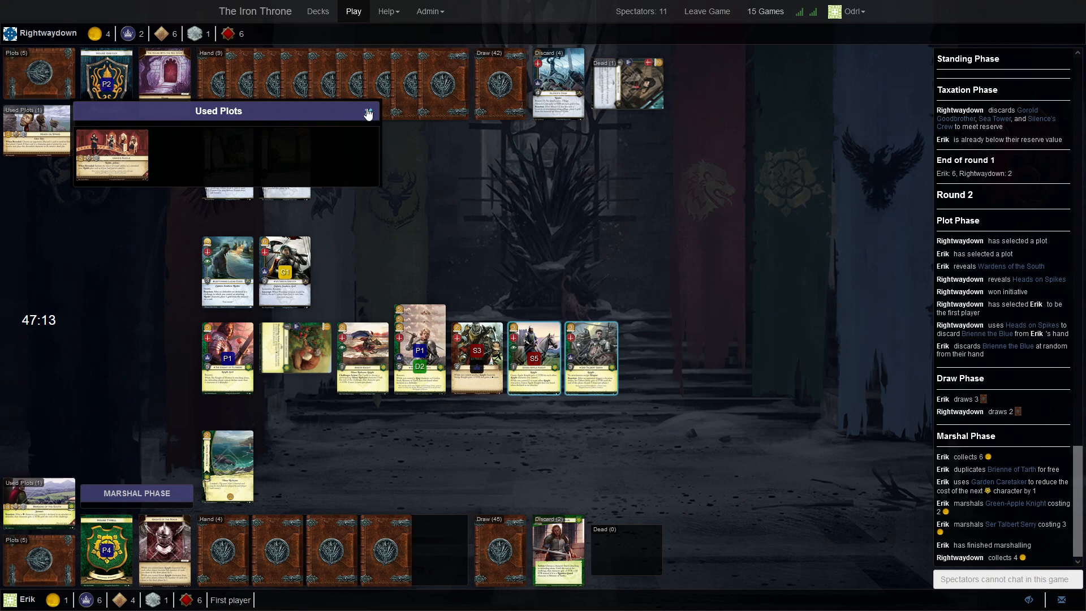
pyautogui.click(367, 110)
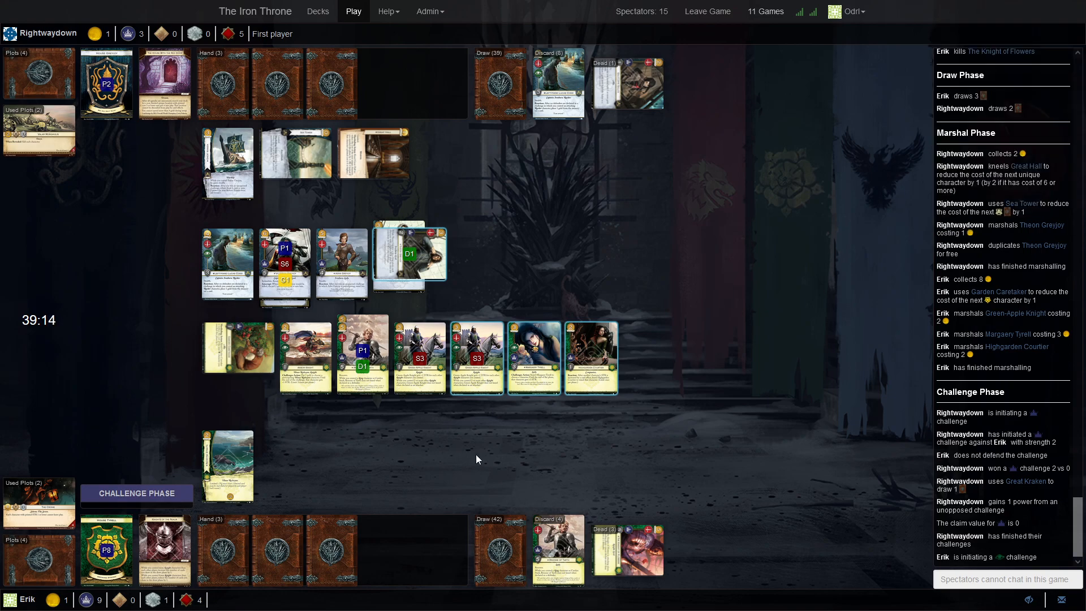
pyautogui.moveTo(489, 459)
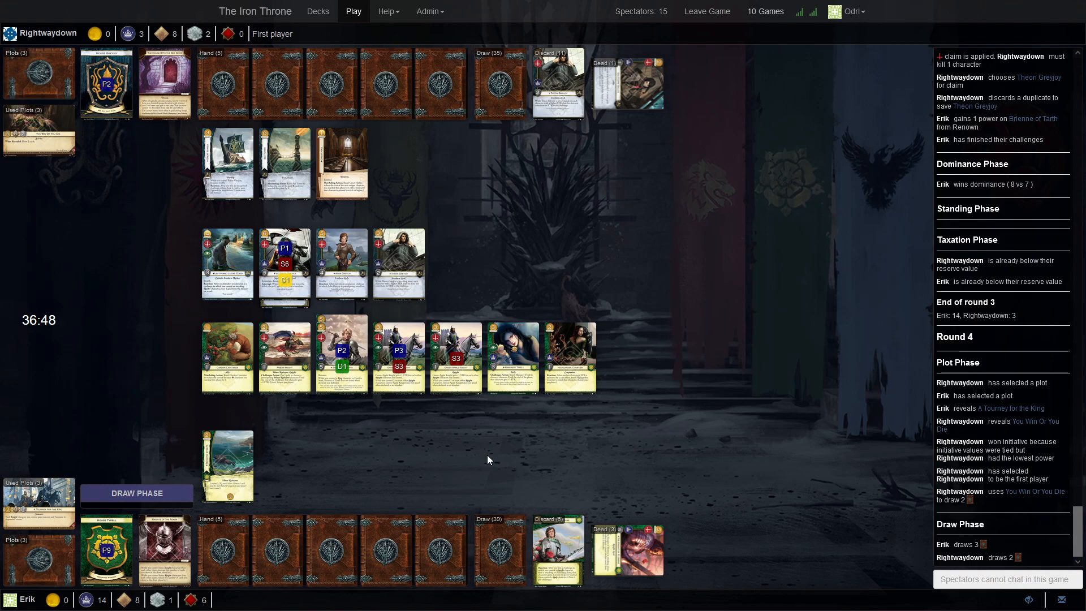
# Select a card on the board as Greyjoy marshals Raiding Longship in round 4
pyautogui.click(136, 493)
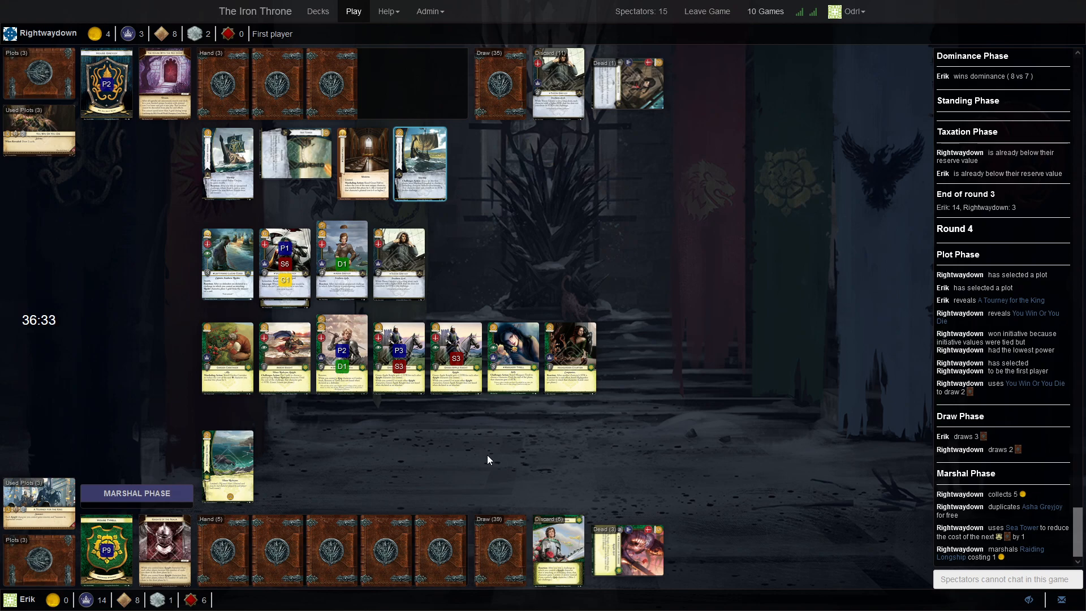
pyautogui.moveTo(450, 455)
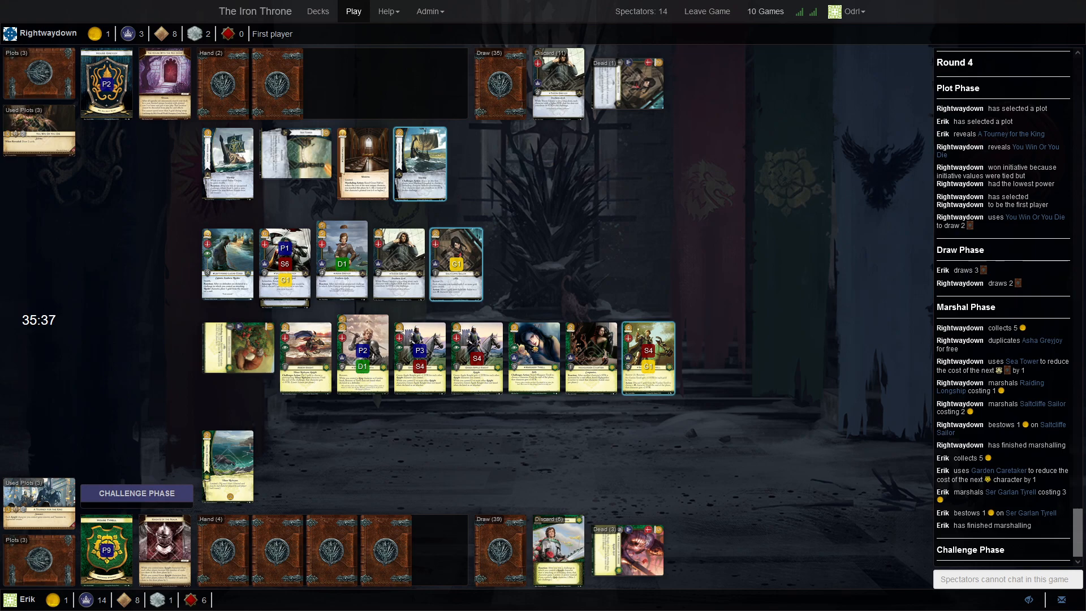
pyautogui.moveTo(706, 208)
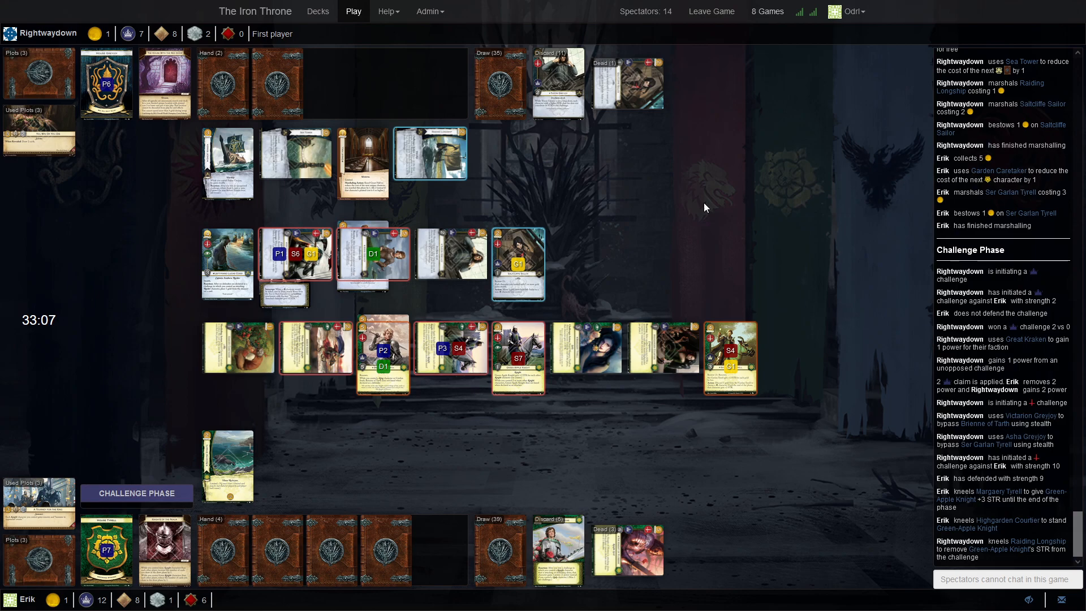
pyautogui.moveTo(794, 248)
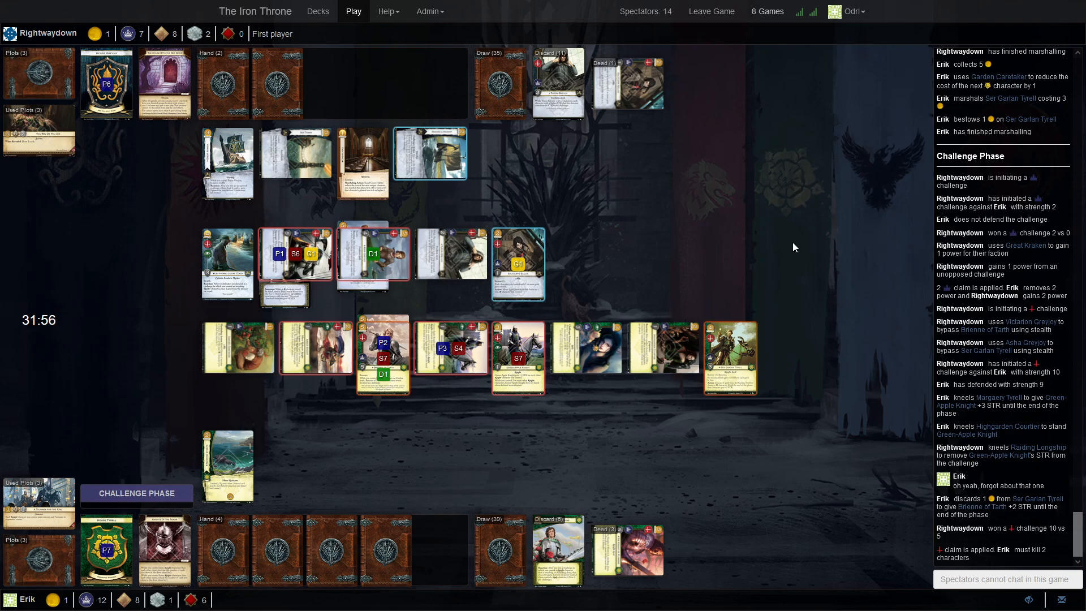
pyautogui.moveTo(303, 357)
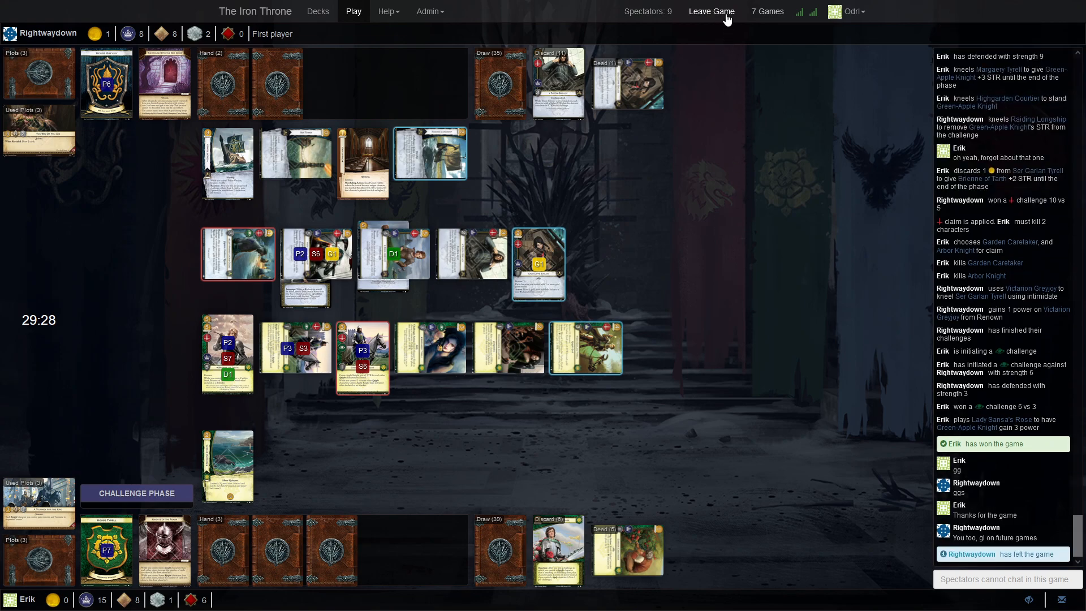
# Leave the finished game after Erik's win and scroll down the Current Games list
pyautogui.click(711, 11)
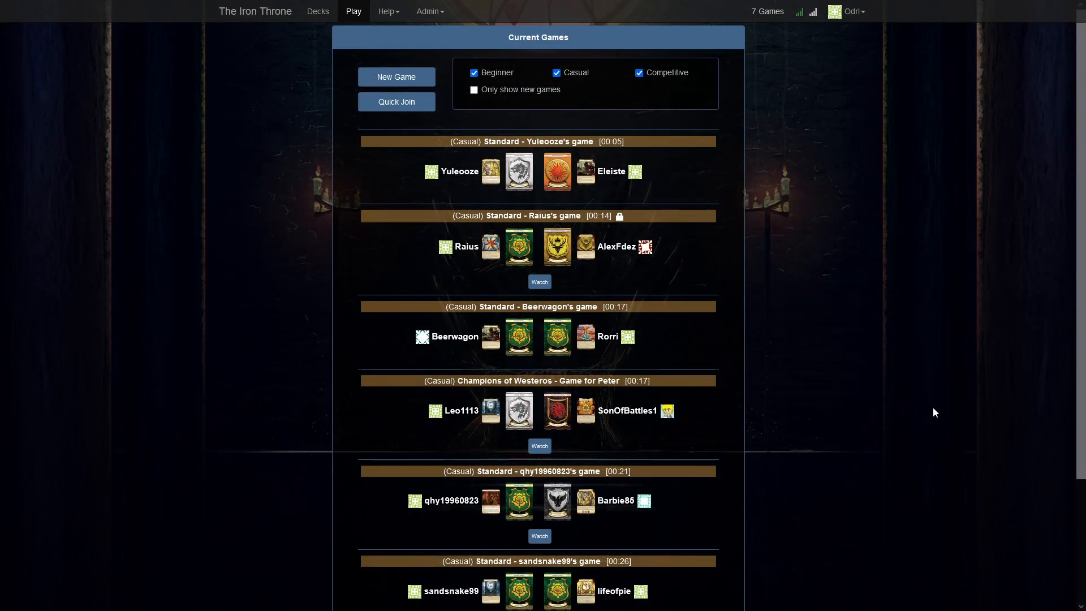
pyautogui.scroll(-3)
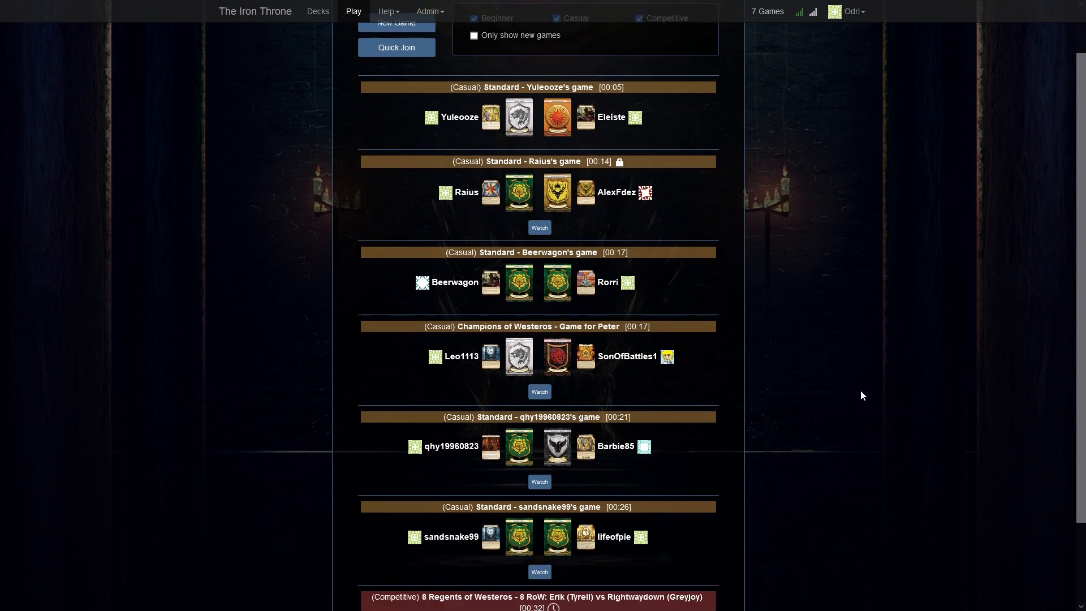
pyautogui.scroll(-3)
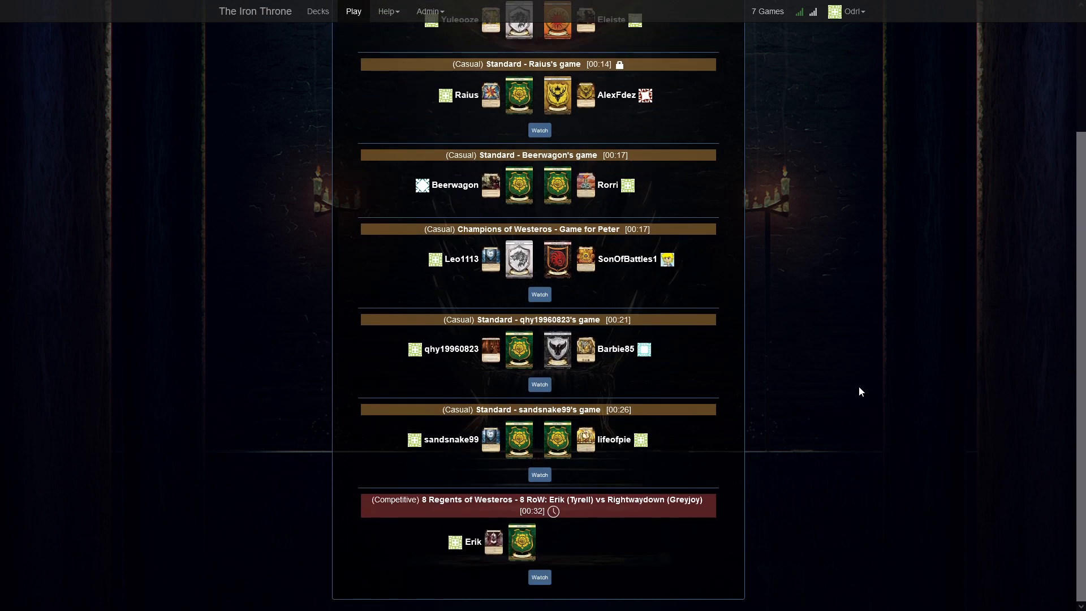